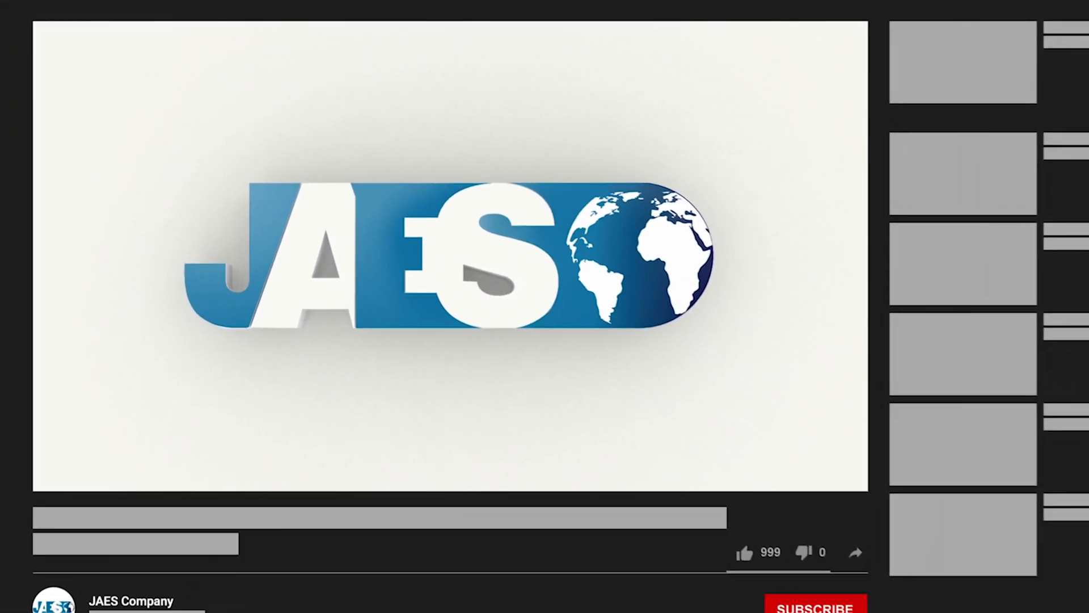
{"action": "left_click", "coordinate": [659, 487]}
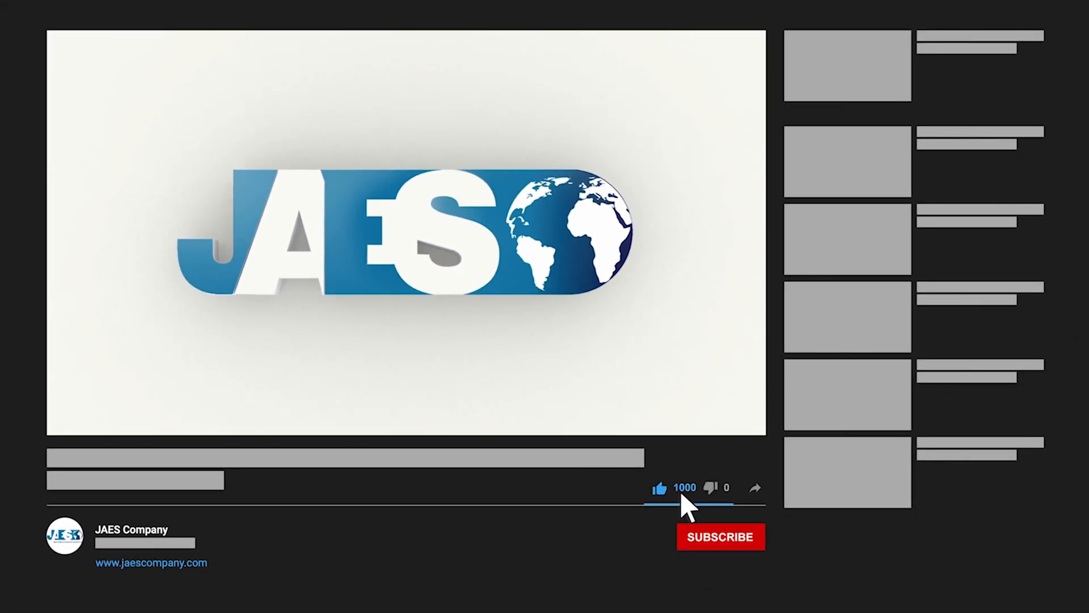
{"action": "mouse_move", "coordinate": [755, 504]}
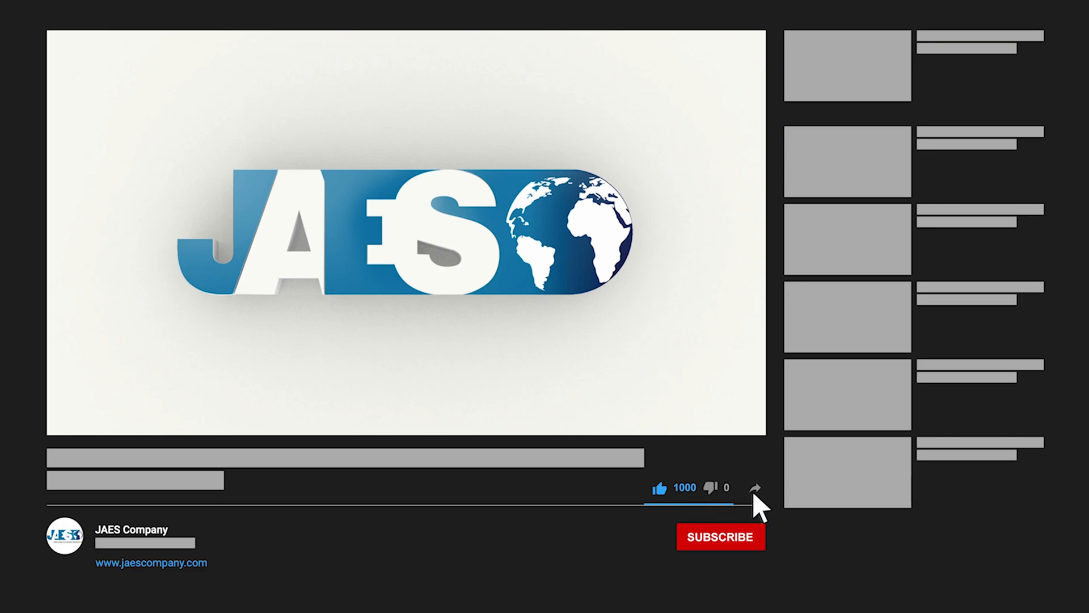
{"action": "mouse_move", "coordinate": [744, 532]}
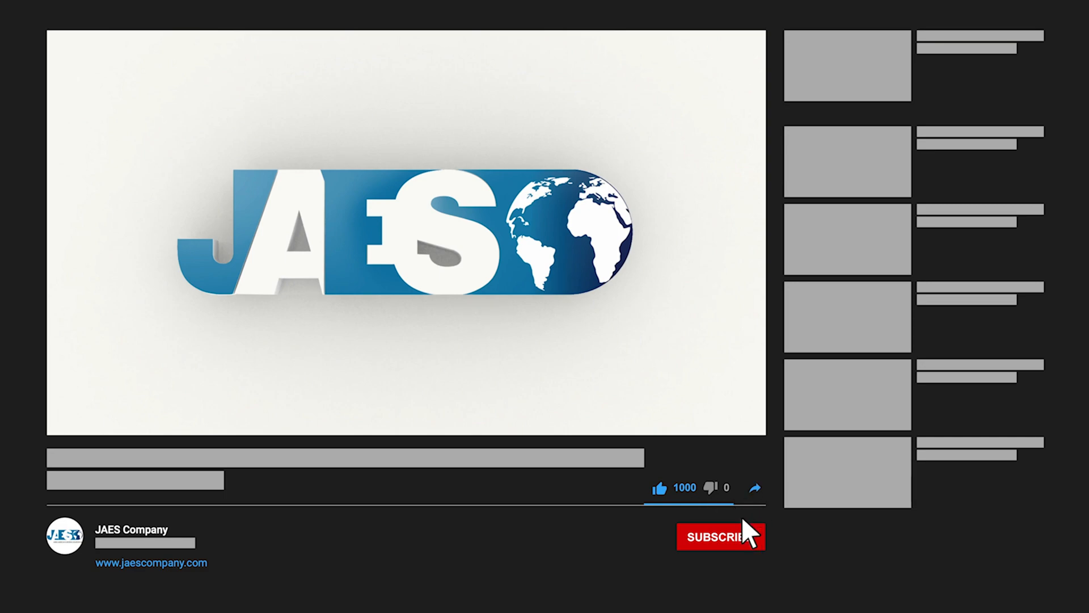
{"action": "left_click", "coordinate": [720, 536]}
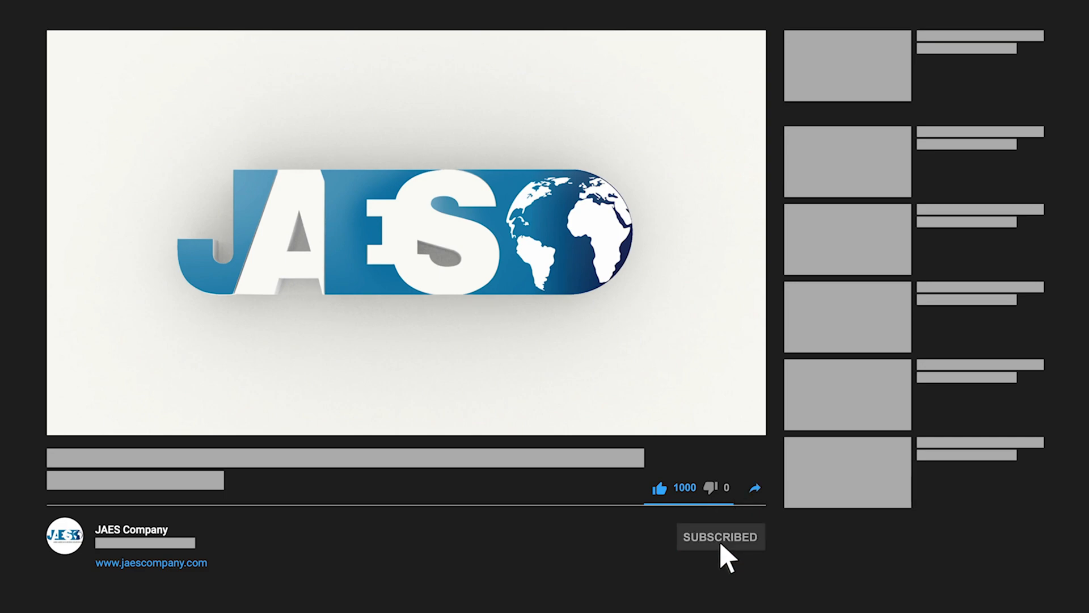
{"action": "mouse_move", "coordinate": [153, 572]}
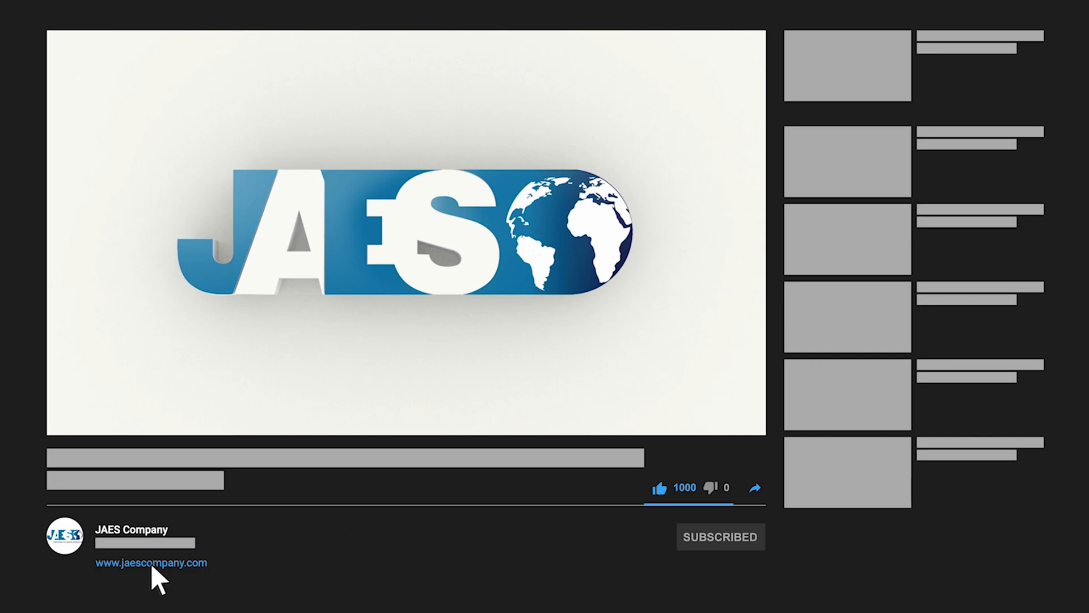
{"action": "left_click", "coordinate": [151, 562]}
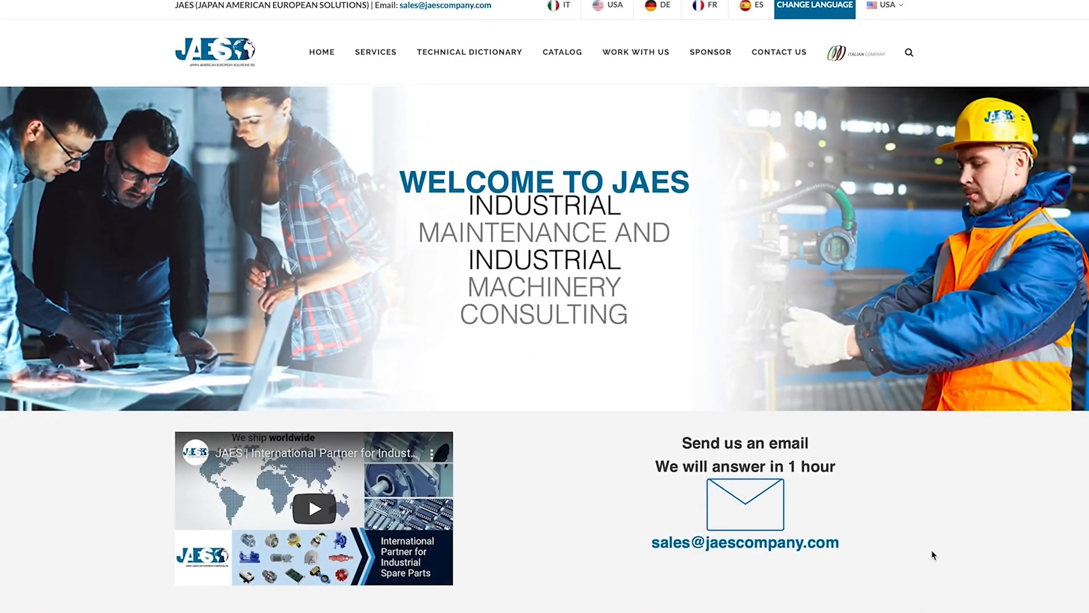